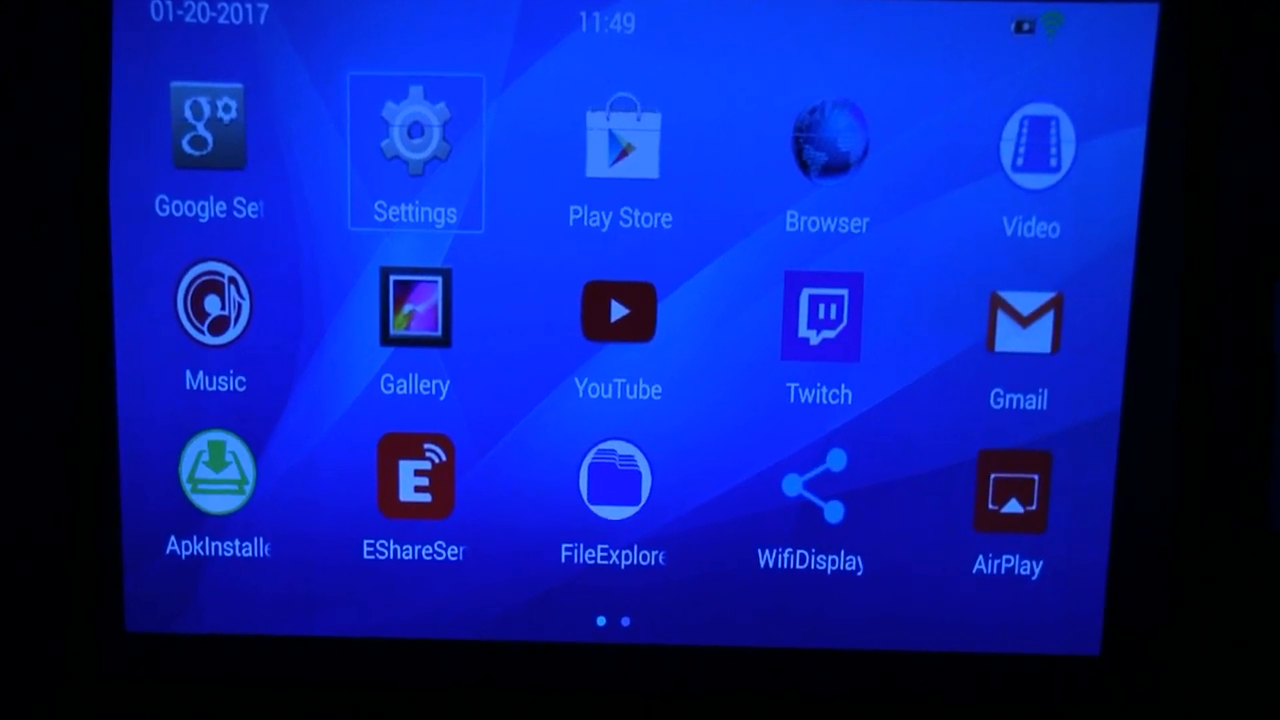
# Step: Open Settings, view the USB page's Connect to PC option, then open Sound settings
pyautogui.click(414, 135)
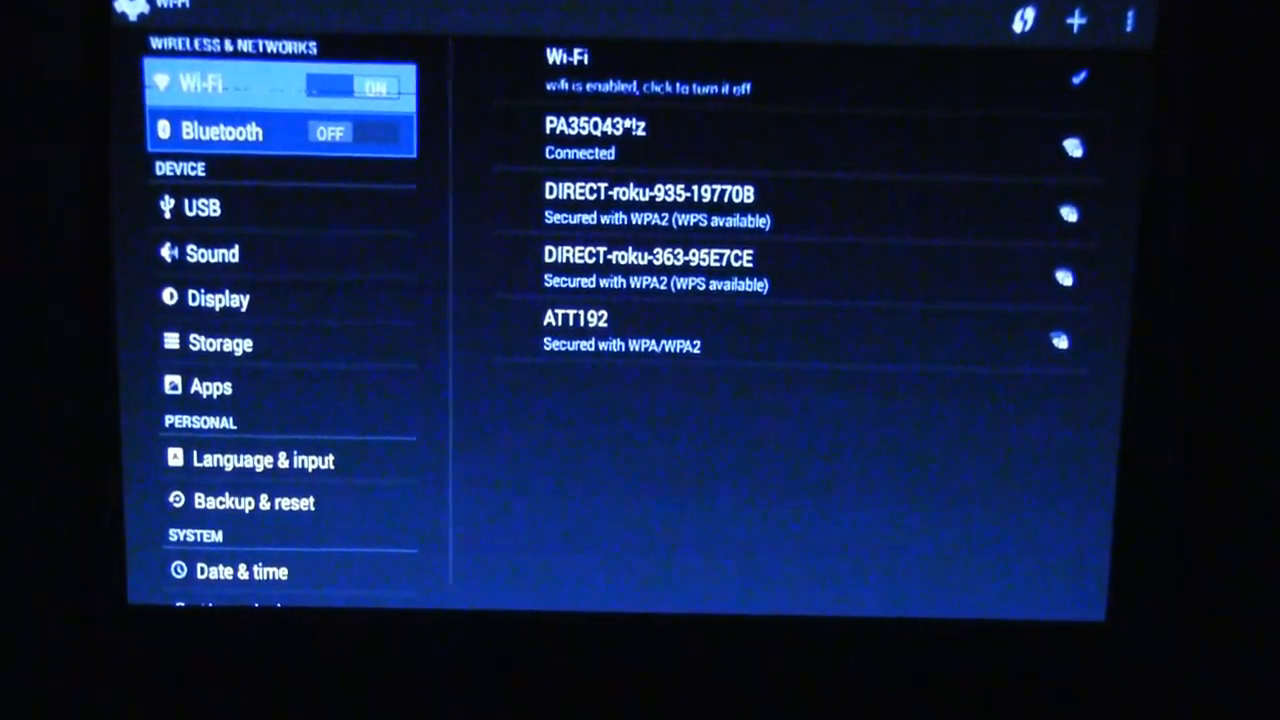
pyautogui.click(192, 207)
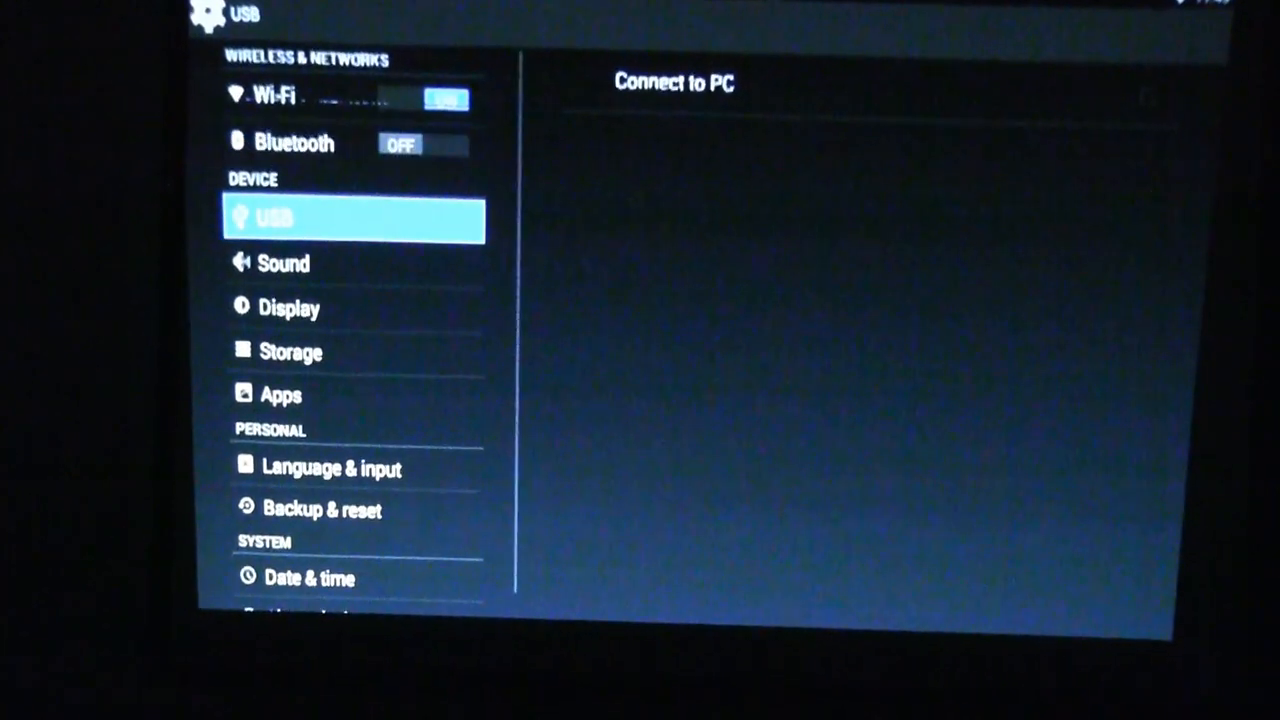
pyautogui.click(285, 263)
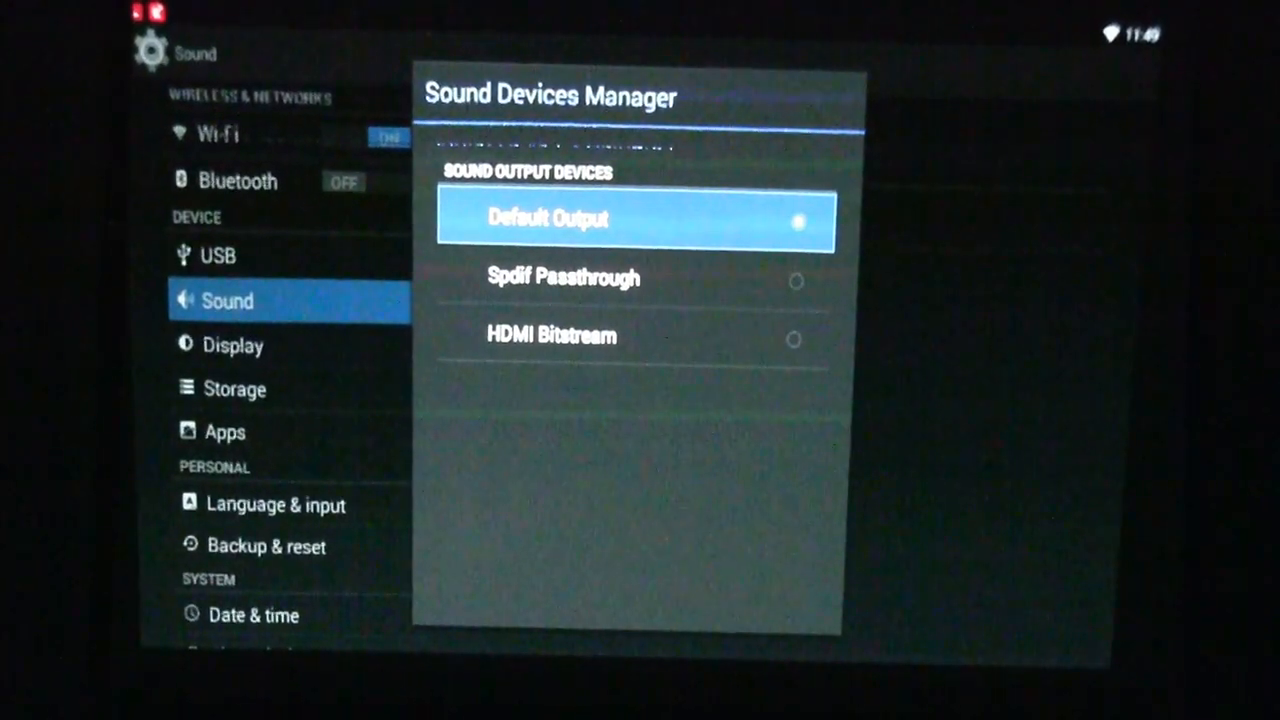
# Step: Close the sound output device list and open the Display page showing brightness and font size
pyautogui.click(635, 335)
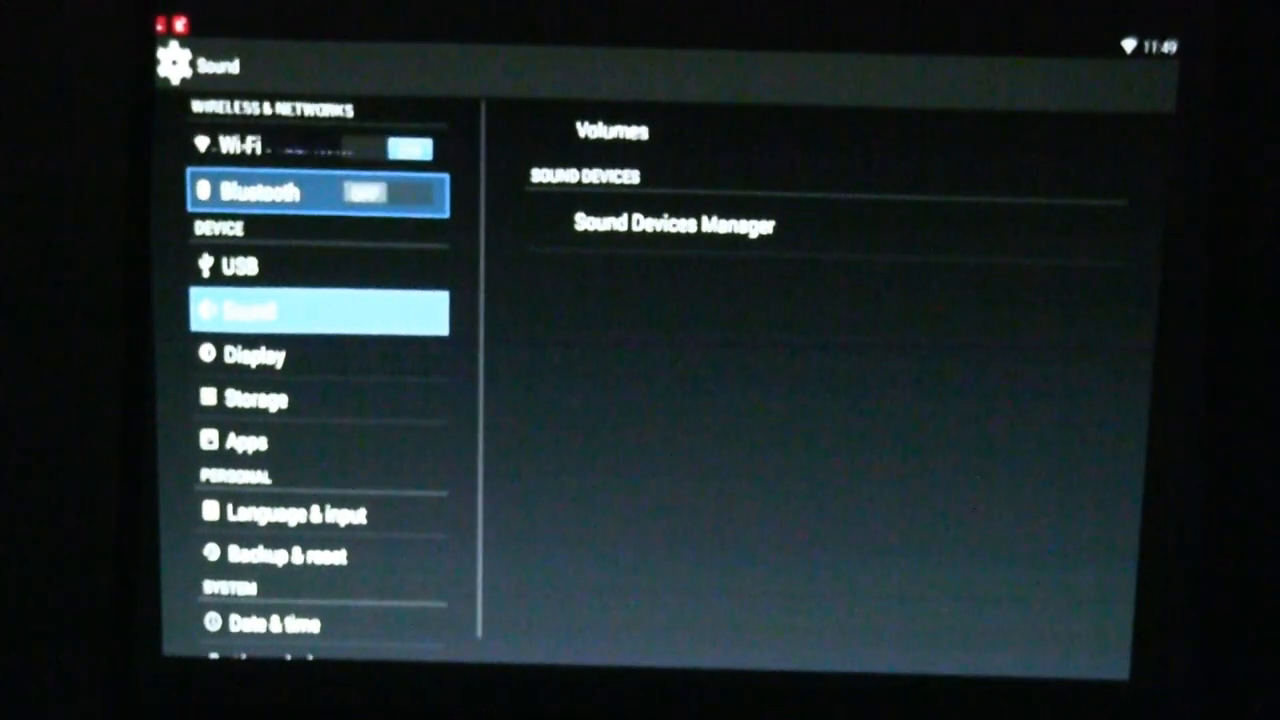
pyautogui.click(255, 354)
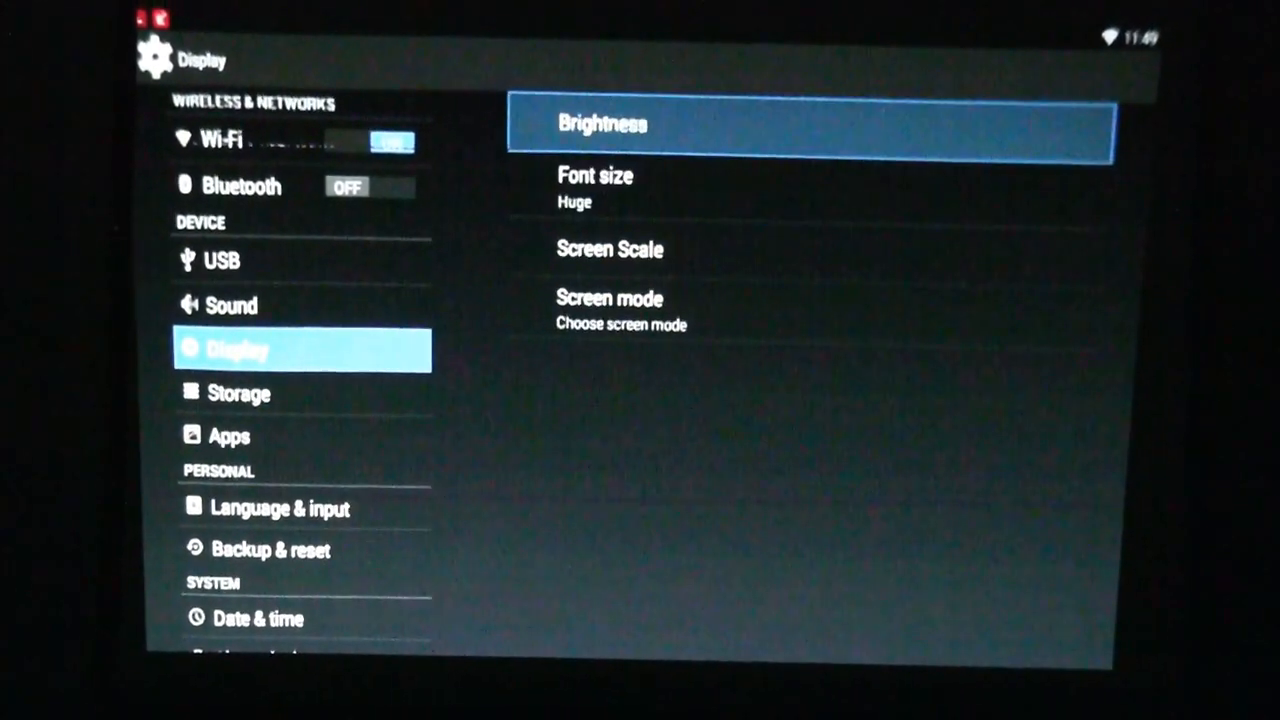
# Step: Revisit Wi-Fi and Display, then open Storage showing 0.96GB internal storage and 5.24GB NAND
pyautogui.click(598, 124)
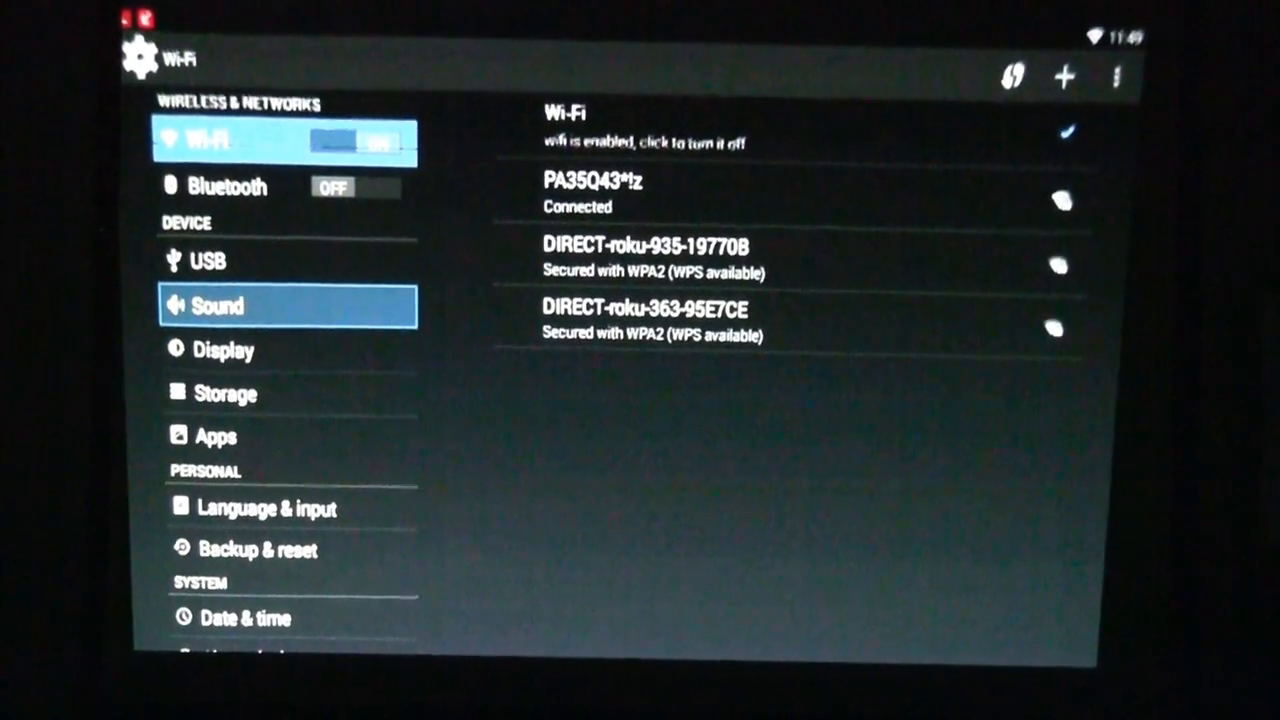
pyautogui.click(225, 349)
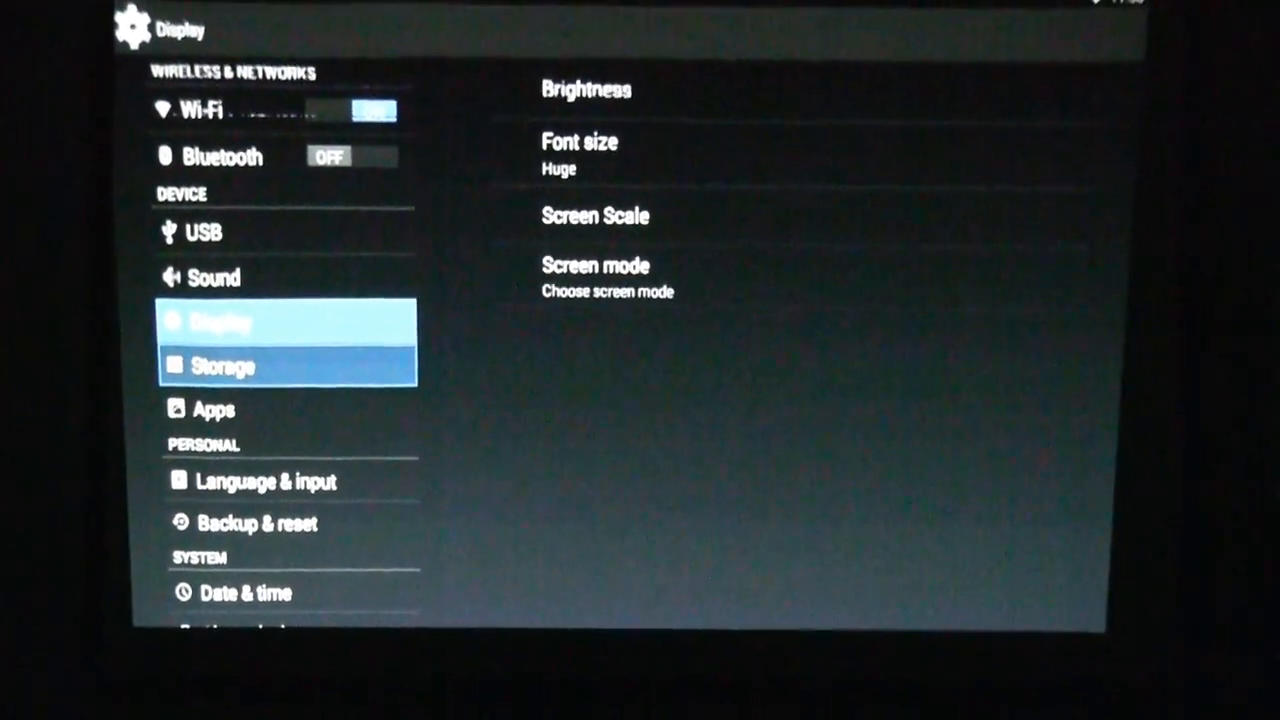
pyautogui.click(225, 367)
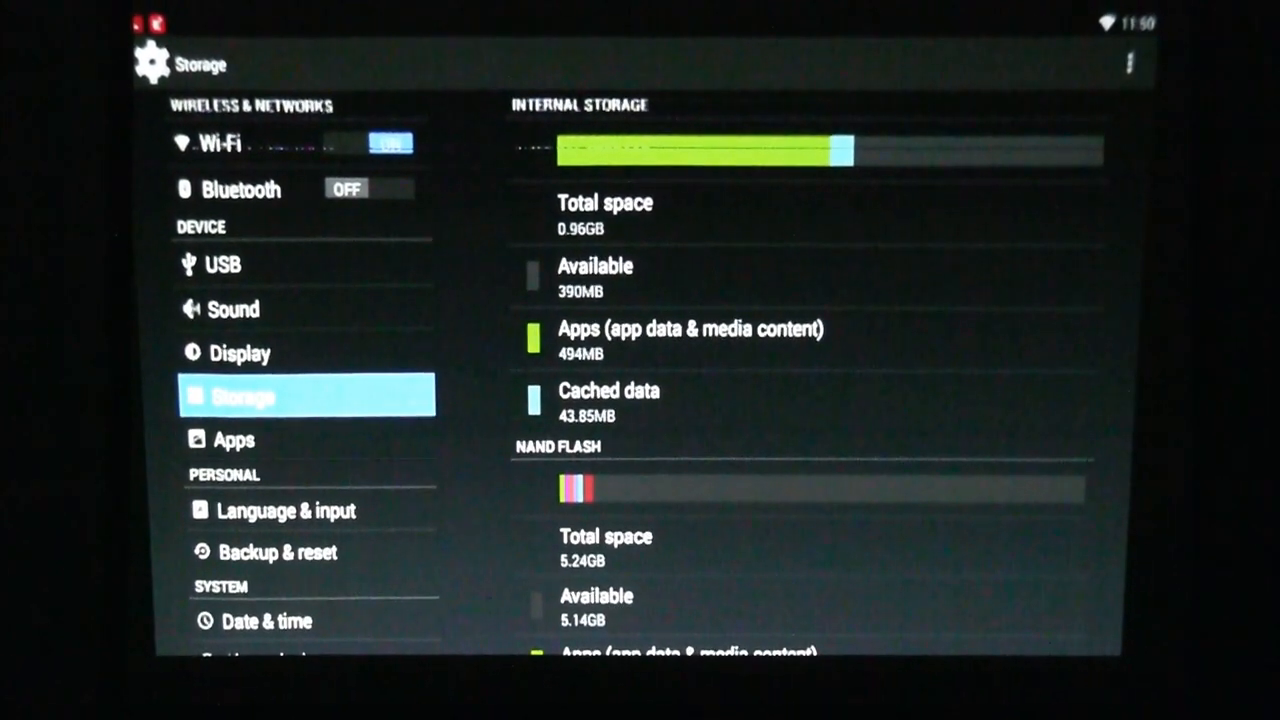
# Step: View the Downloaded apps list and sizes, then exit Settings to the home app grid
pyautogui.click(225, 439)
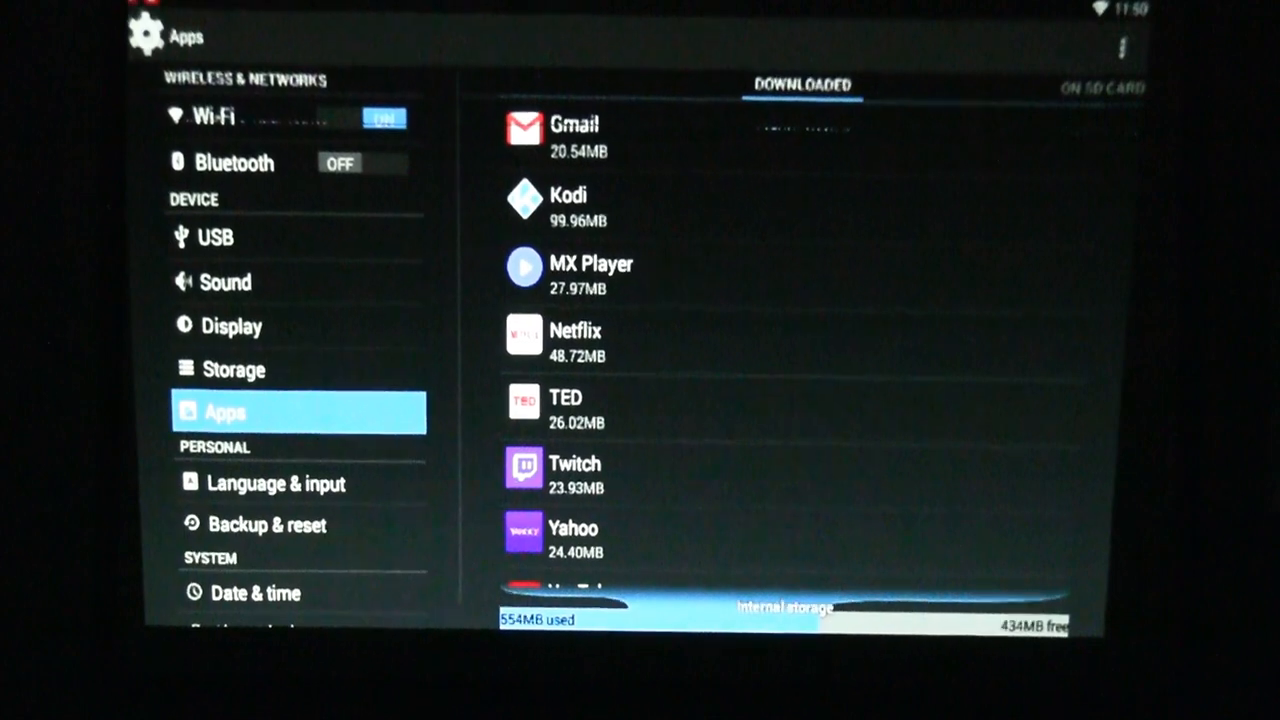
pyautogui.click(275, 483)
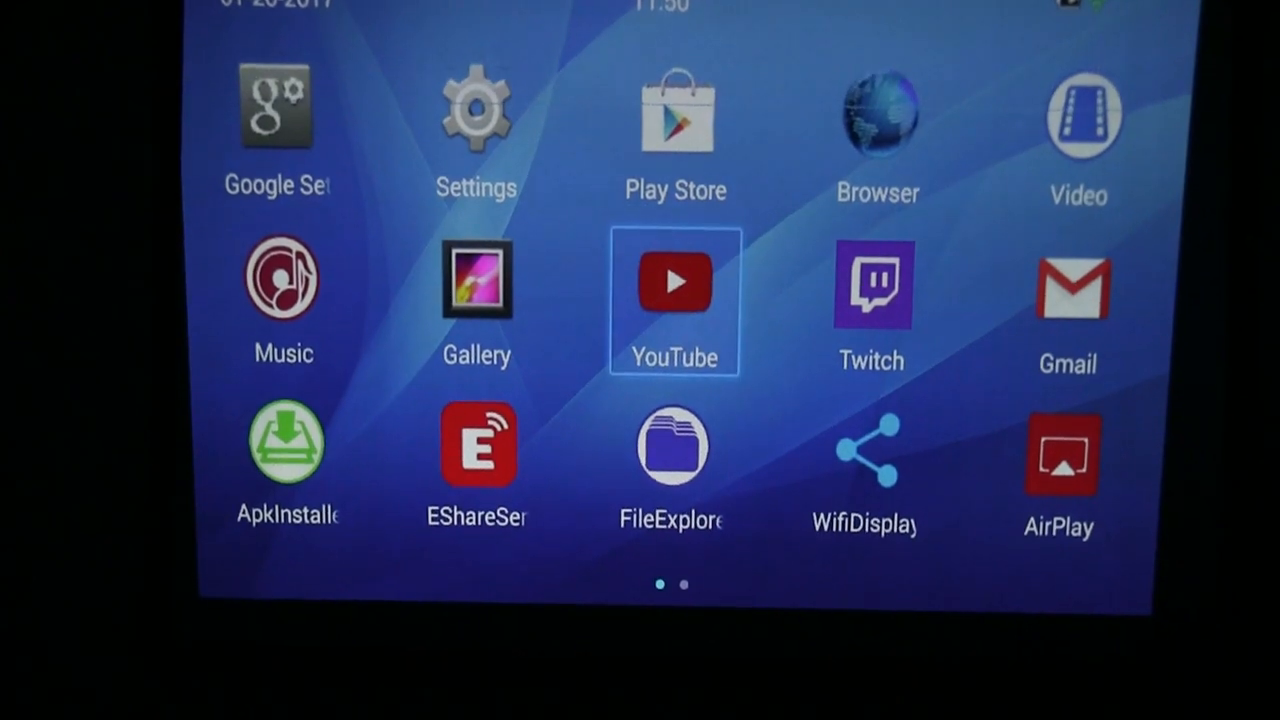
pyautogui.click(673, 283)
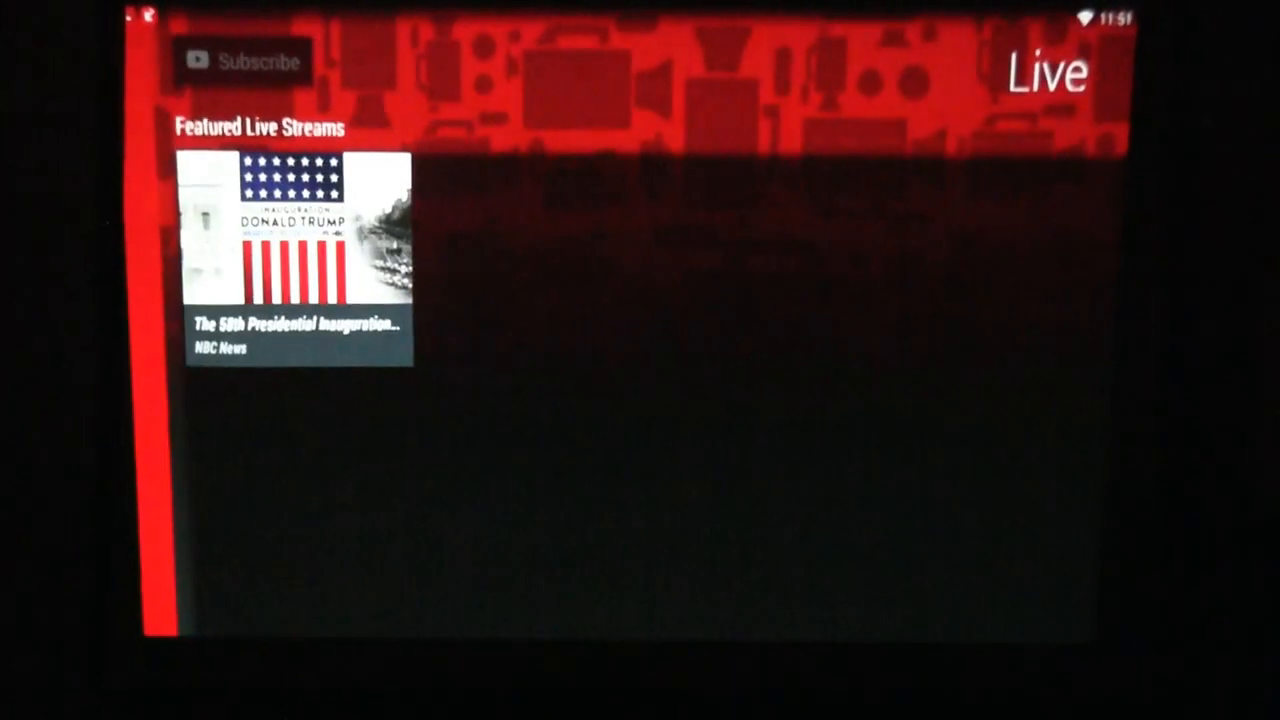
pyautogui.click(295, 250)
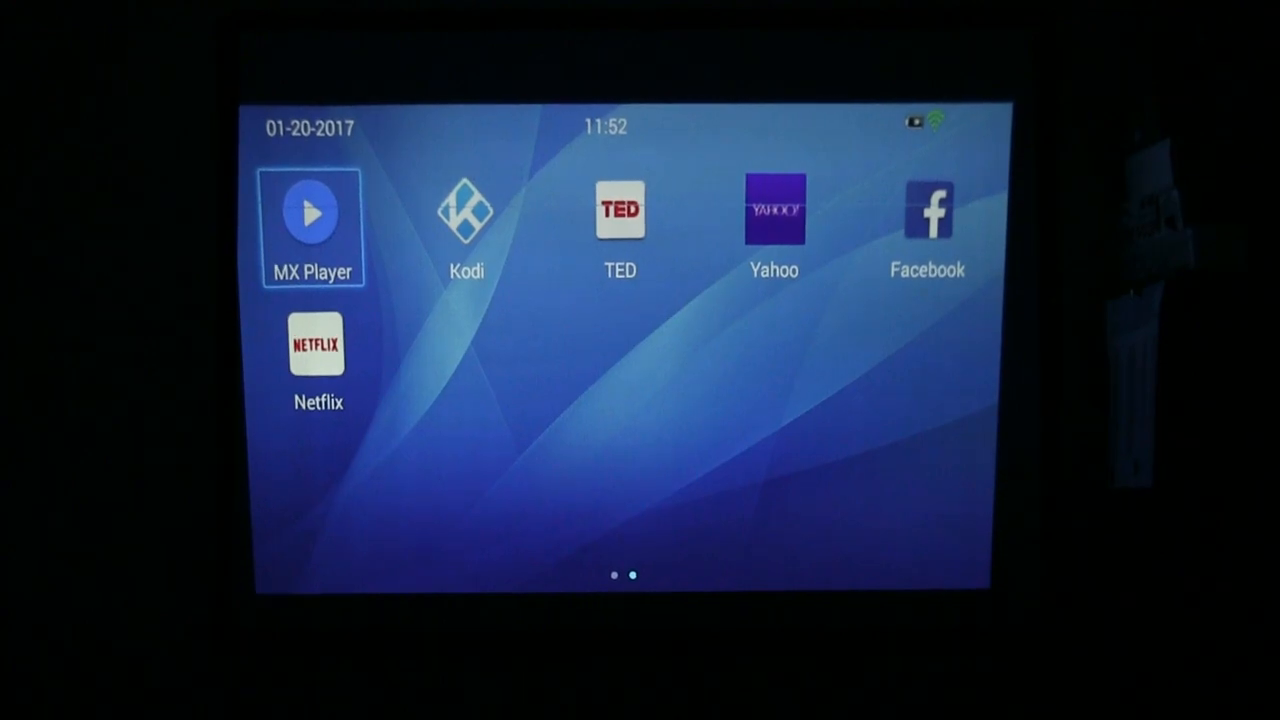
pyautogui.hscroll(3)
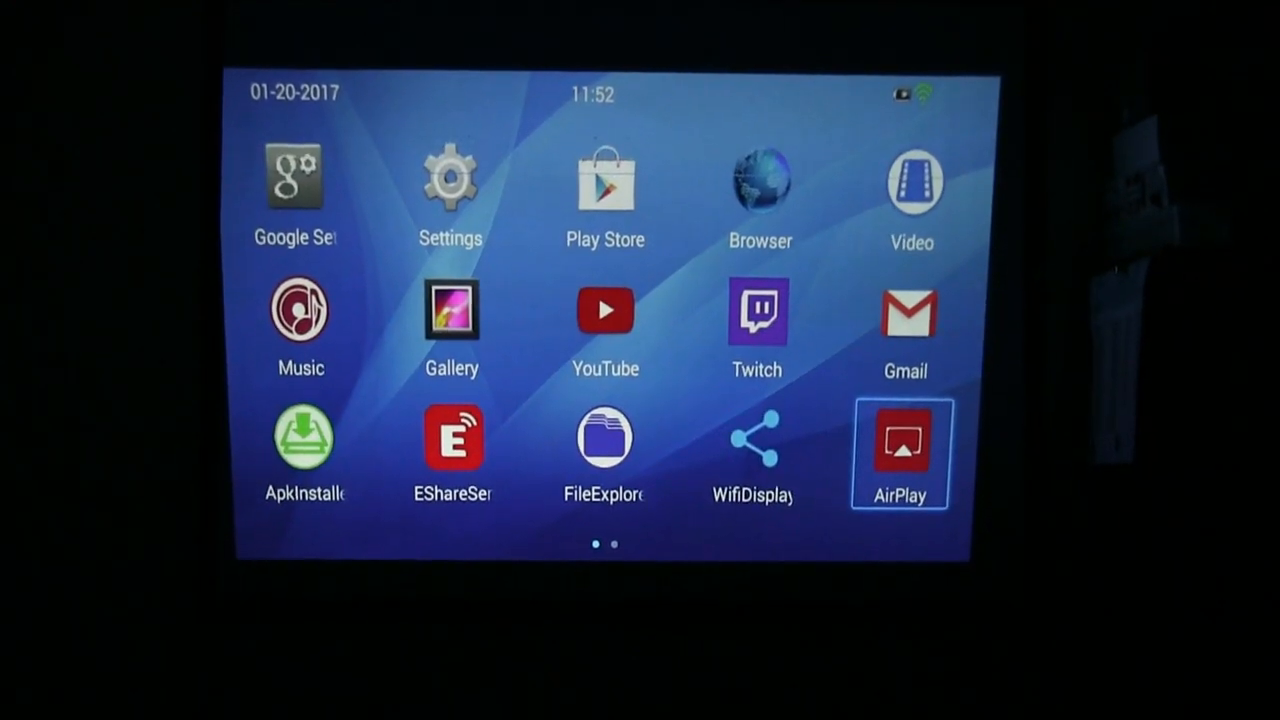